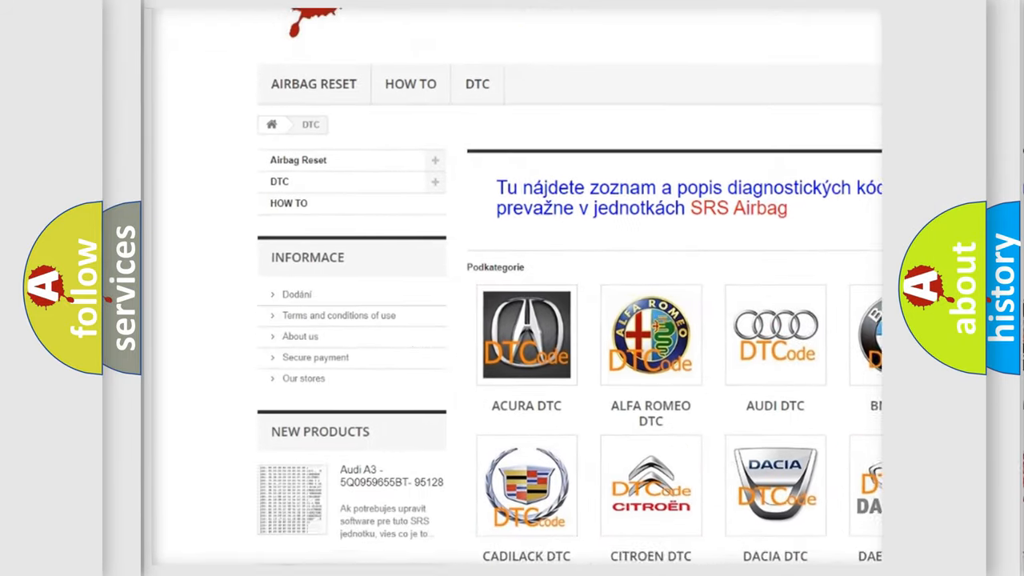
scroll(down, 3)
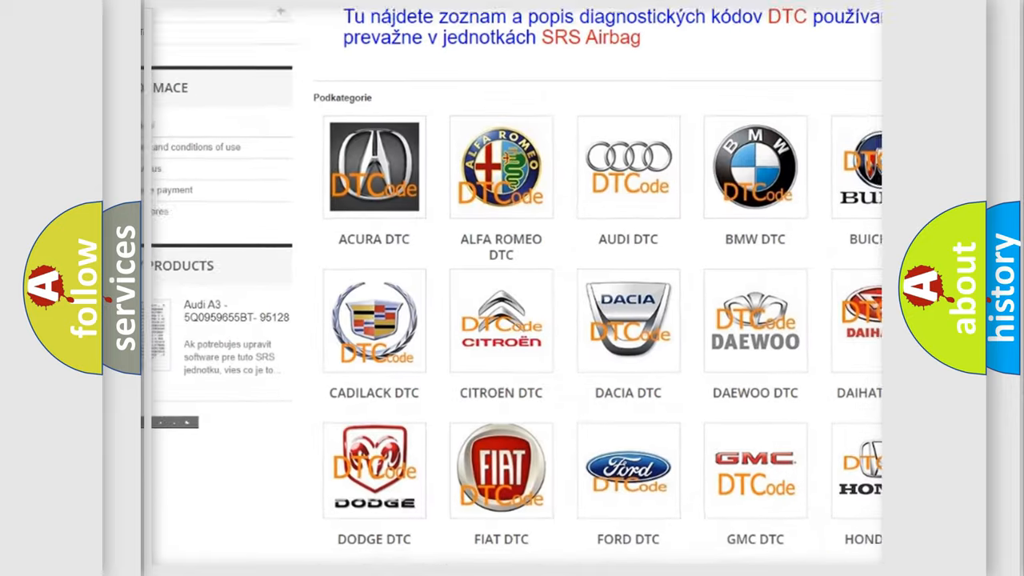
scroll(down, 3)
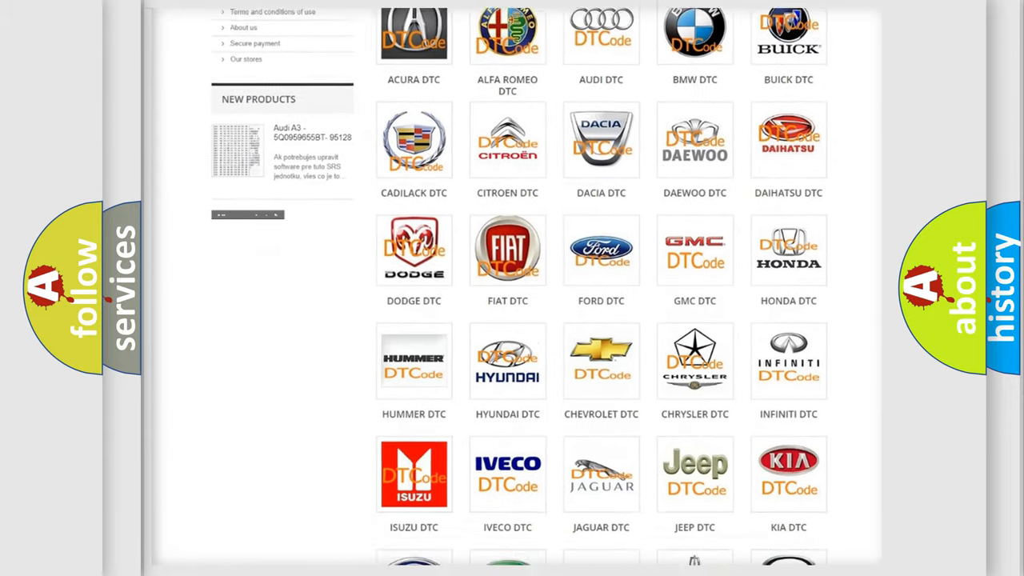
scroll(down, 3)
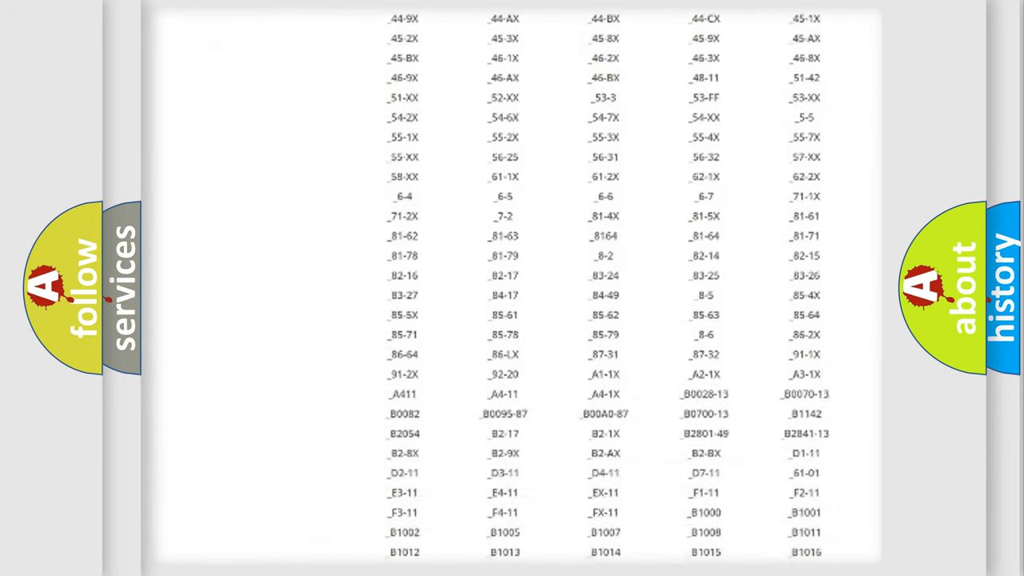
scroll(down, 3)
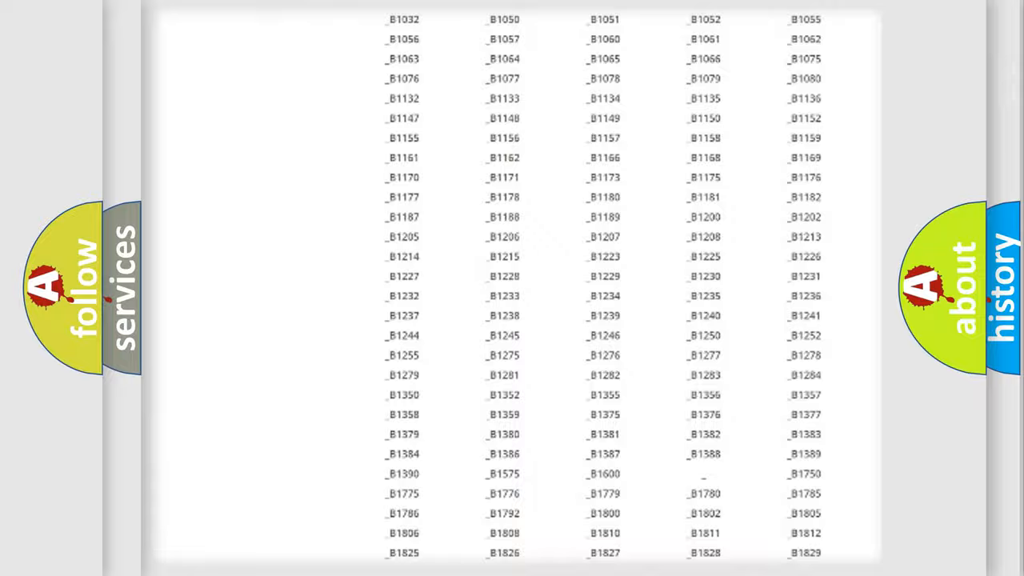